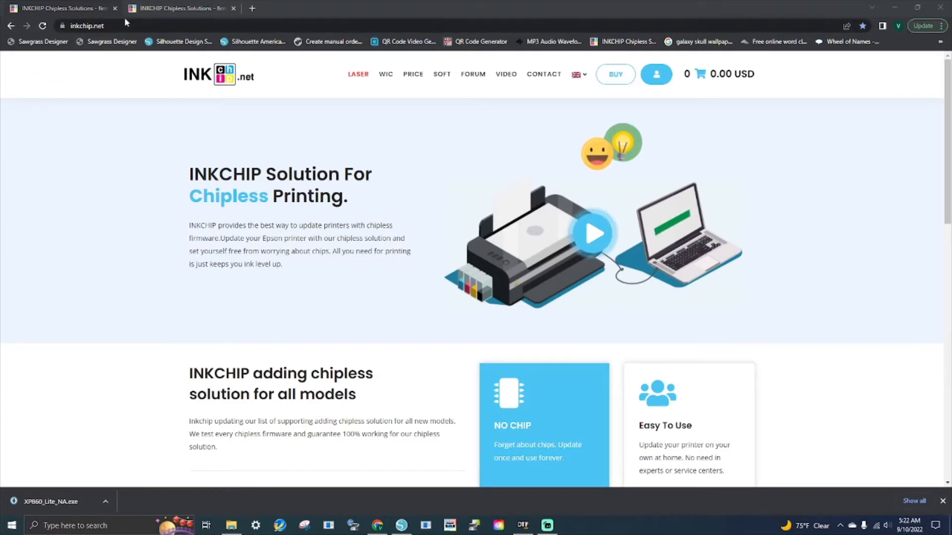
mouse_move(409, 55)
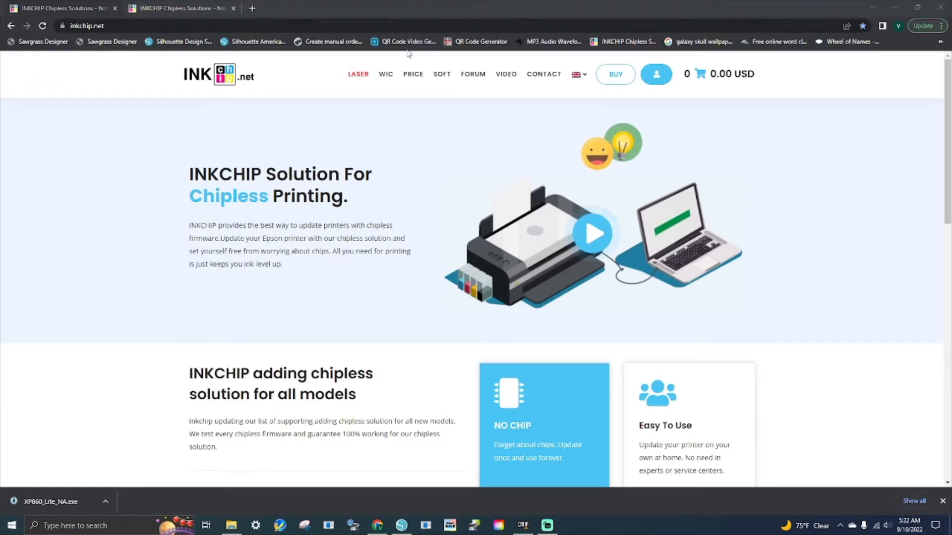
Step: Go to the WIC reset page on inkchip.net and reach the language download section
click(386, 73)
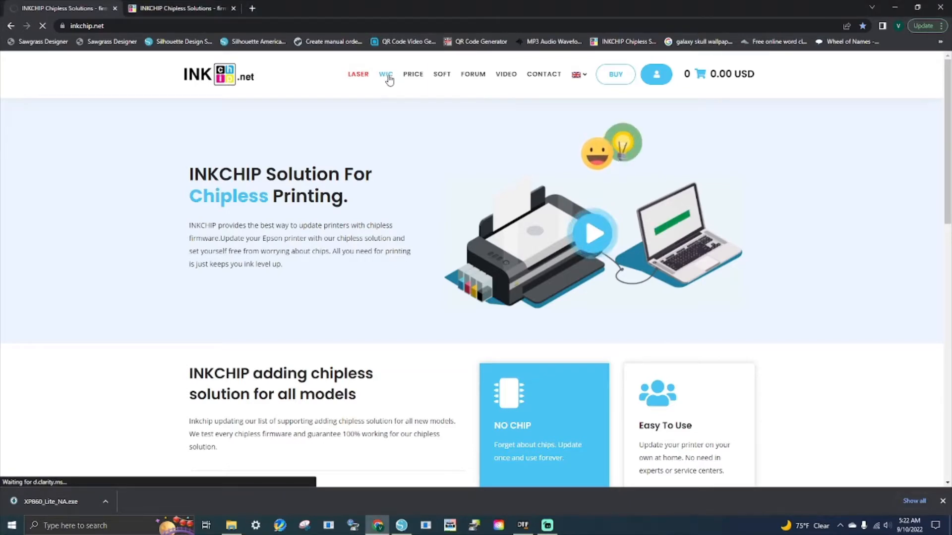
click(386, 74)
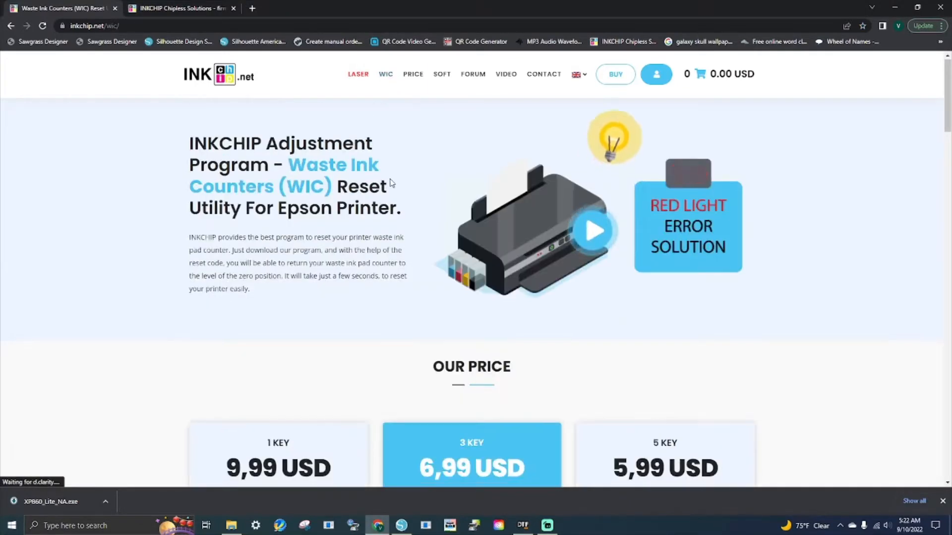
scroll(down, 3)
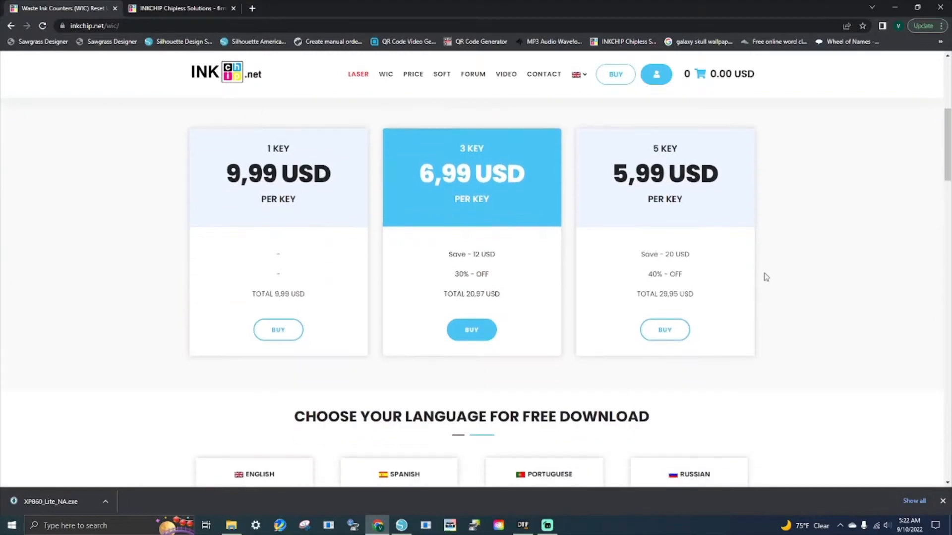
scroll(down, 3)
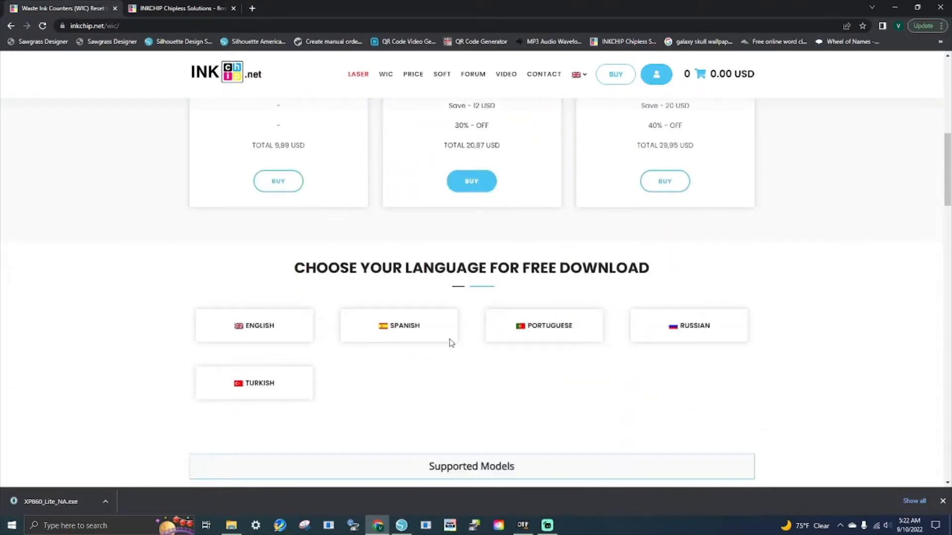
mouse_move(259, 325)
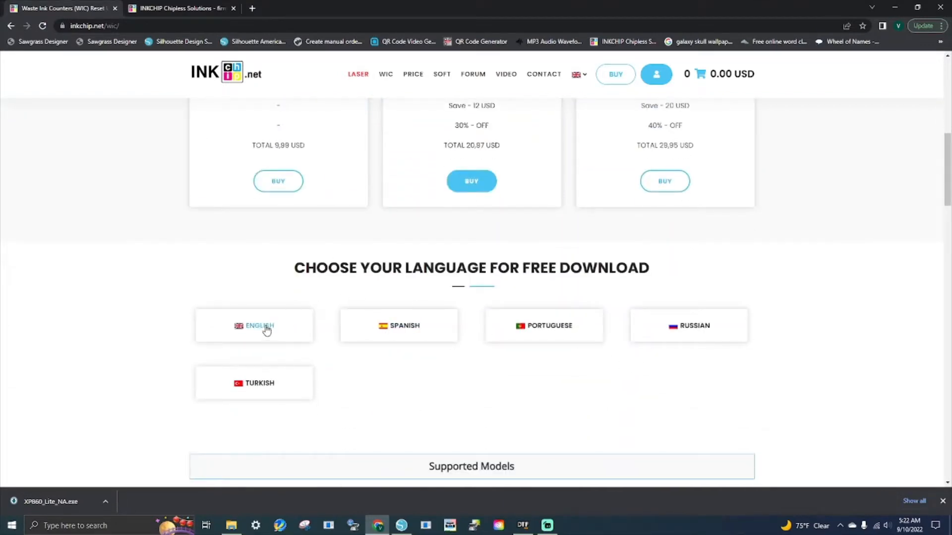
Step: Download the English WIC setup installer into the Downloads folder
click(253, 326)
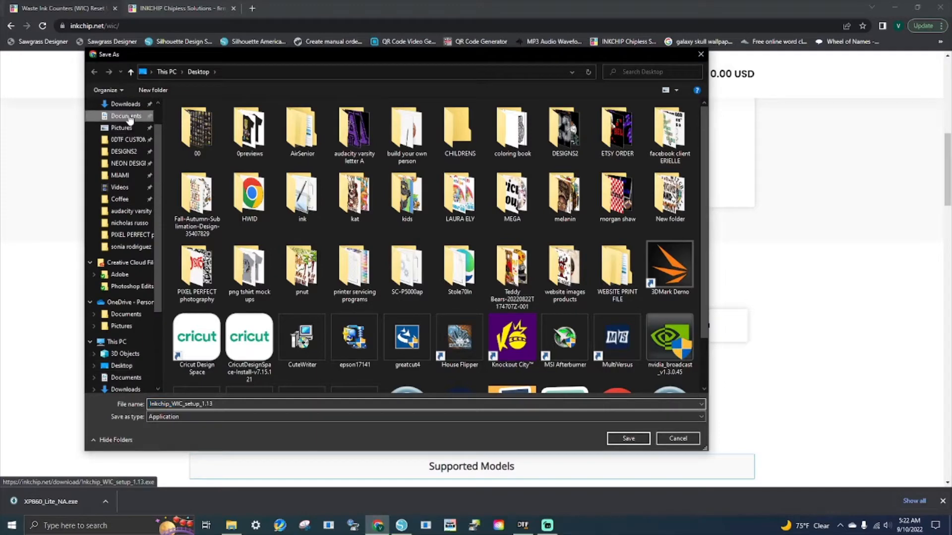
click(126, 103)
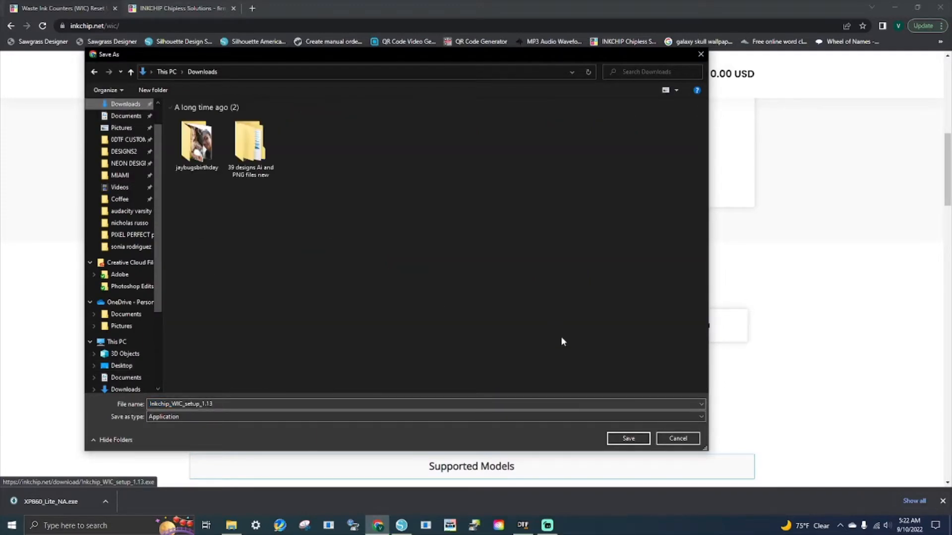
click(628, 438)
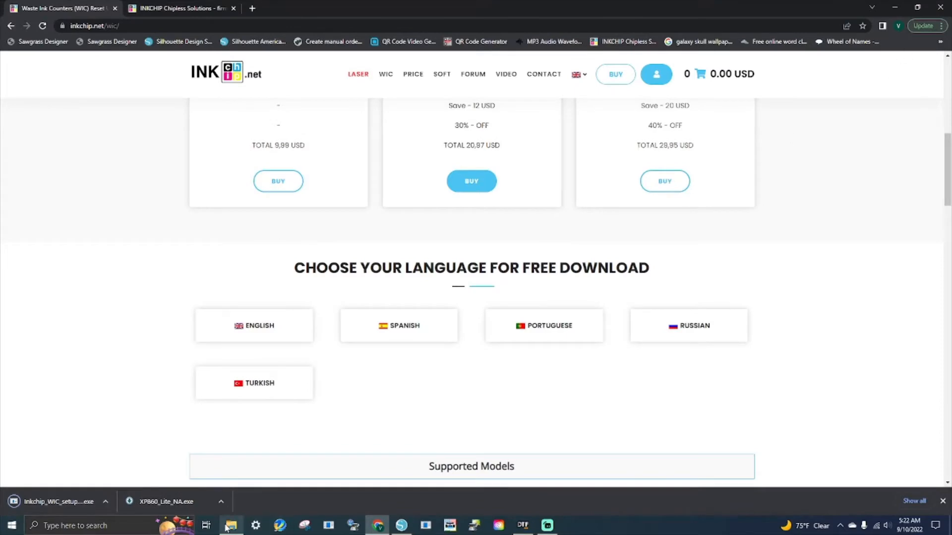
click(231, 526)
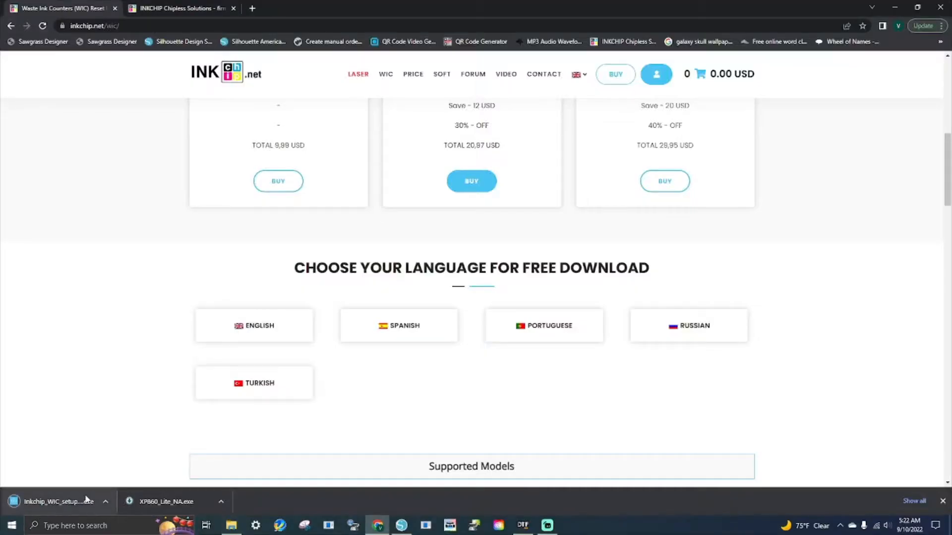
Step: Extract the Inkchip_WIC_setup_1.13 archive in Downloads into its own folder
click(231, 525)
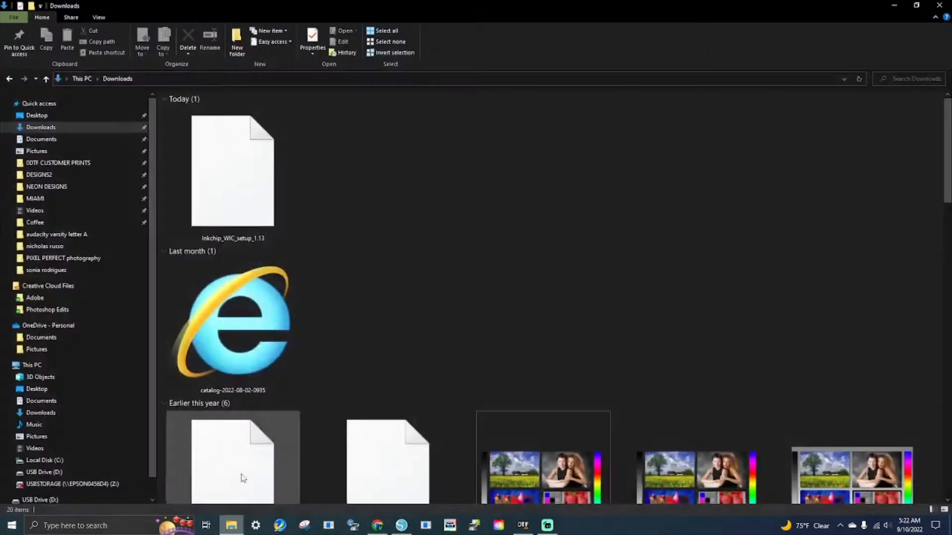
click(232, 171)
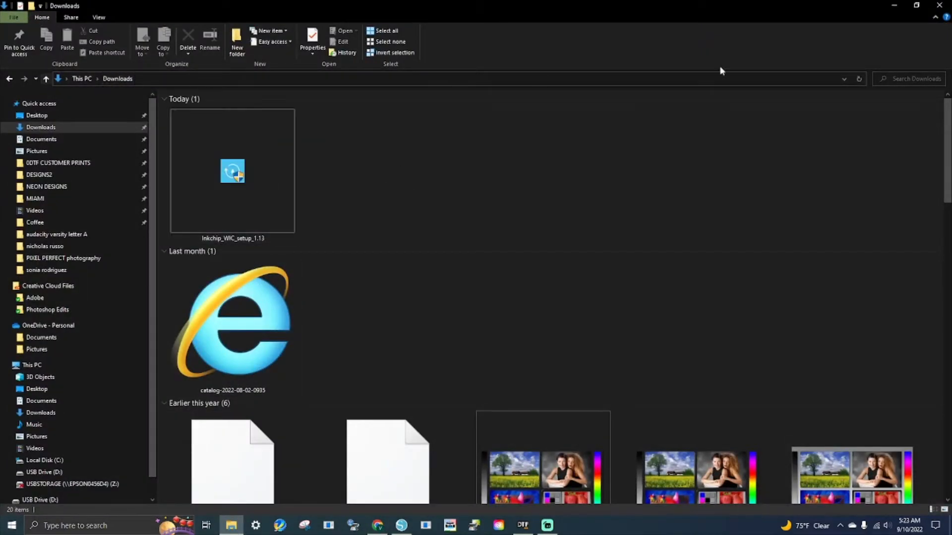
click(232, 177)
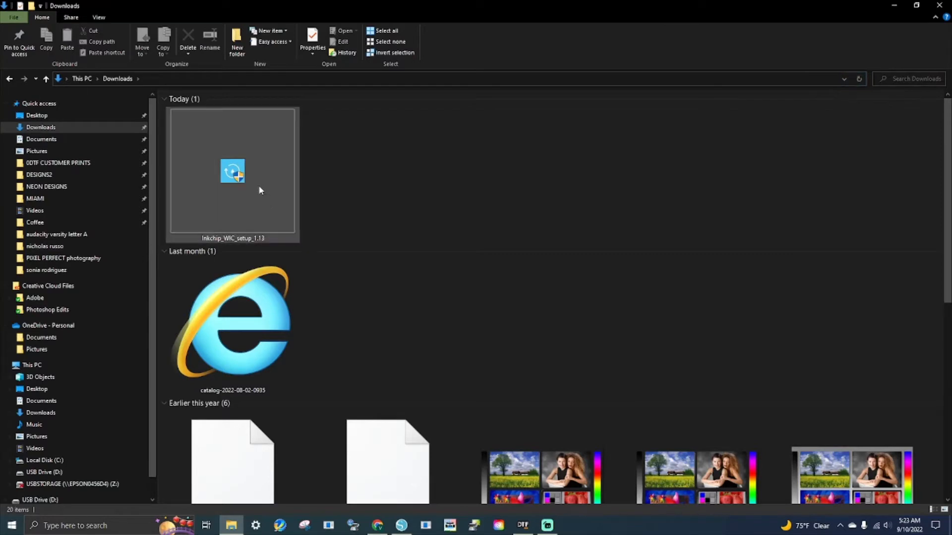
right_click(232, 170)
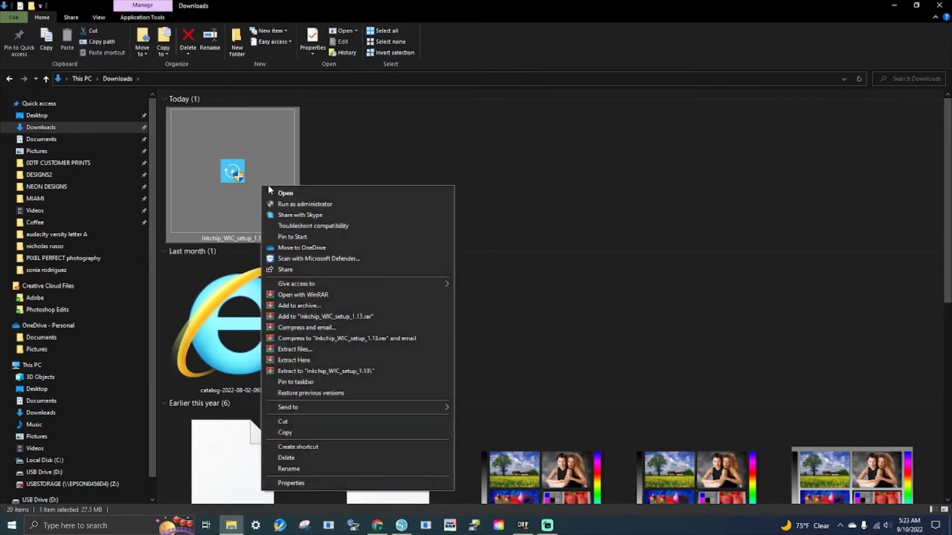
mouse_move(303, 347)
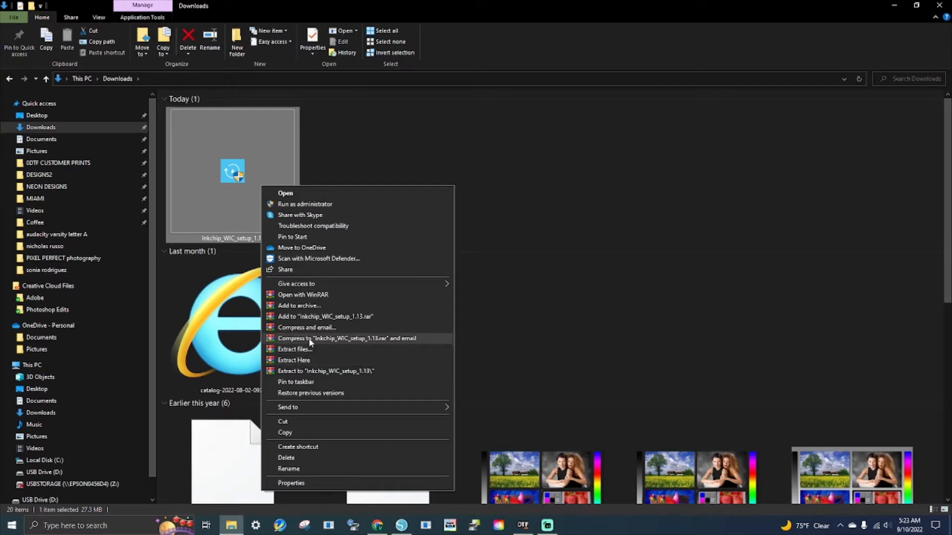
click(294, 360)
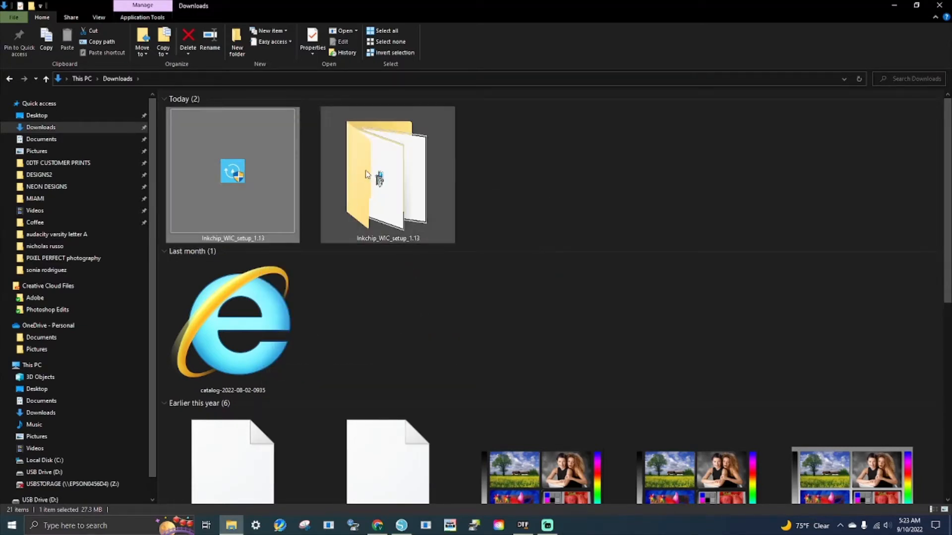
mouse_move(378, 151)
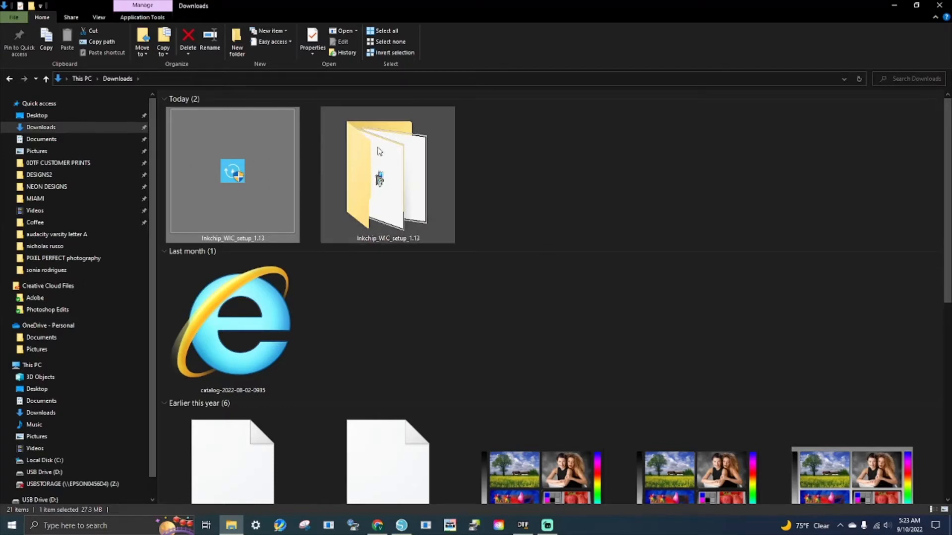
Step: Enter the extracted Inkchip_WIC_setup_1.13 folder and select the InkChip WIC application
double_click(387, 175)
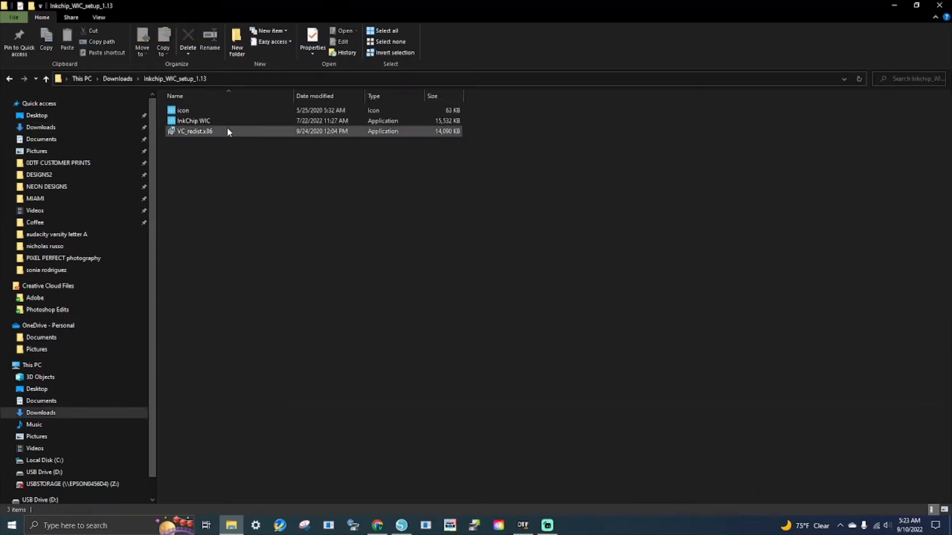
click(193, 121)
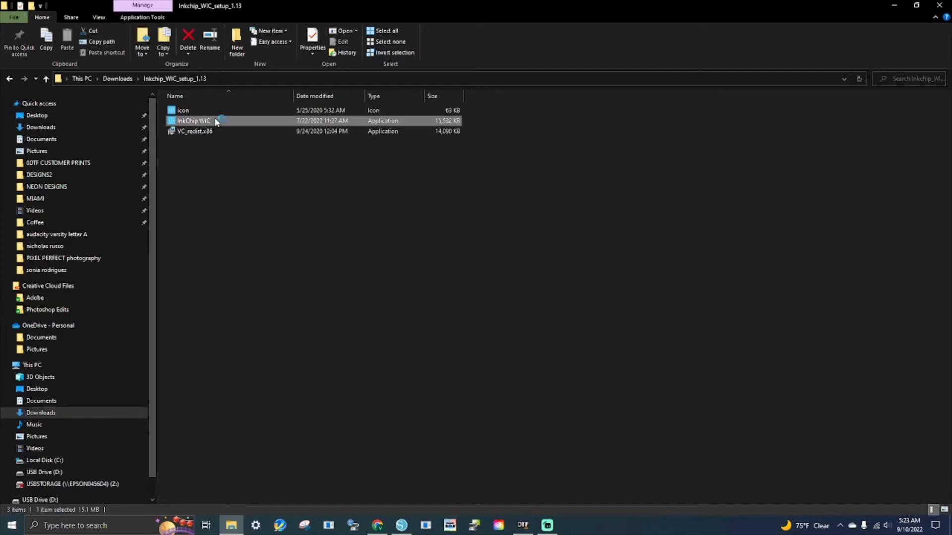
mouse_move(210, 121)
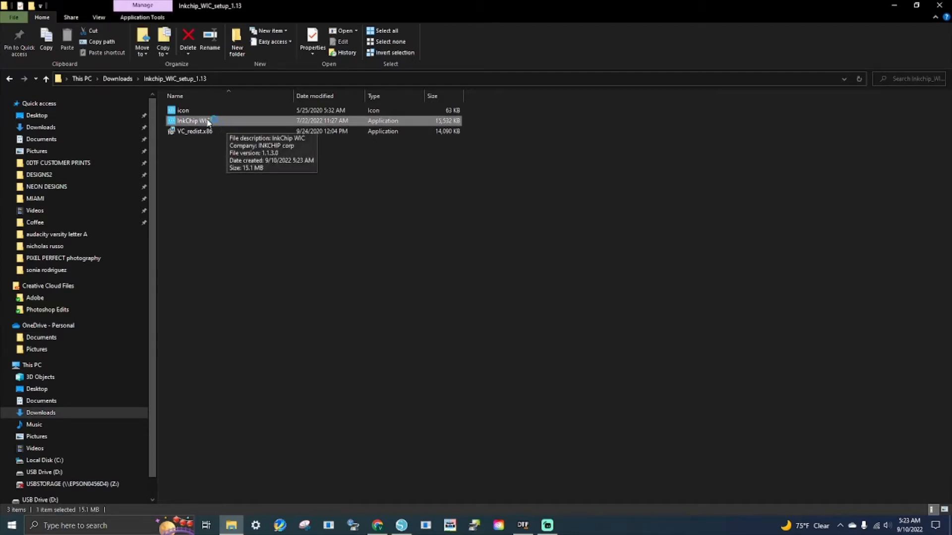
Step: Launch InkChip WIC, choose XP-860 Series and read its waste ink counters (51.51%, 4.09%)
double_click(193, 120)
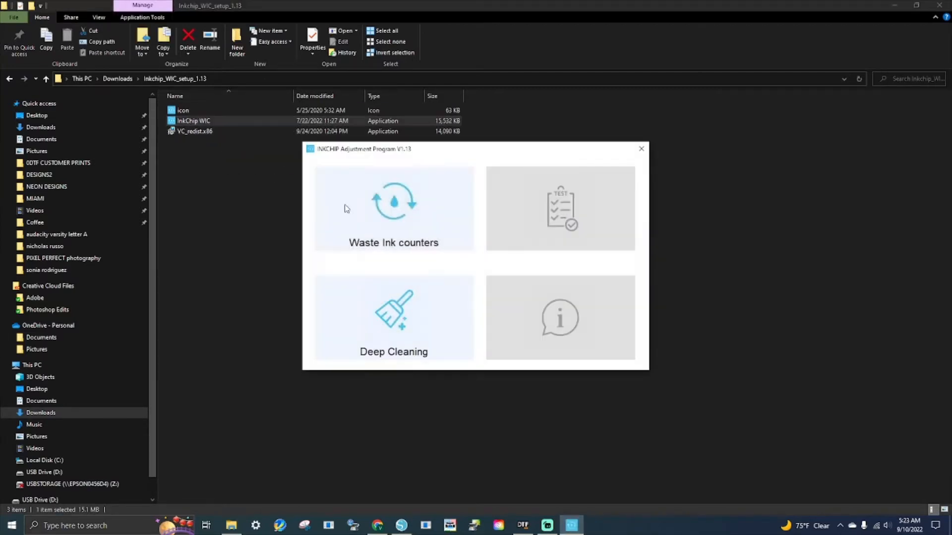
click(394, 208)
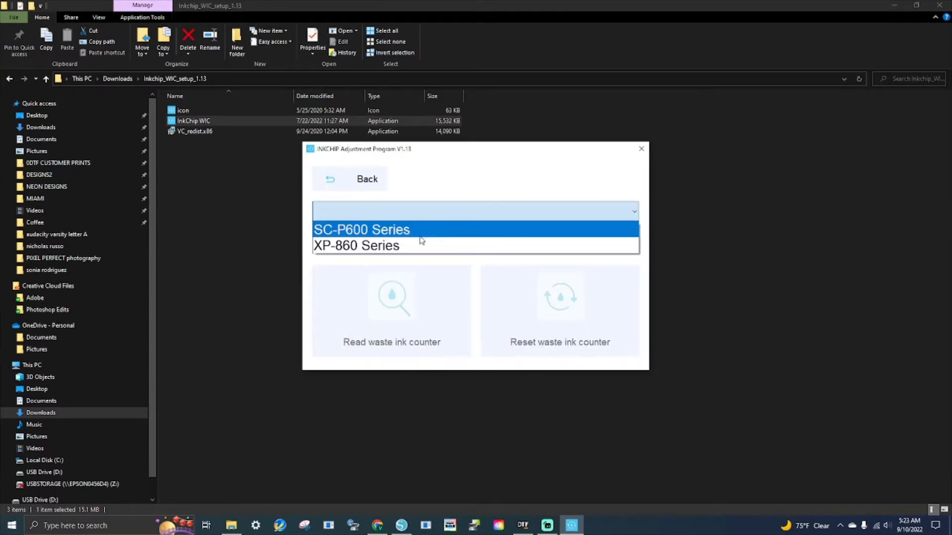
click(356, 244)
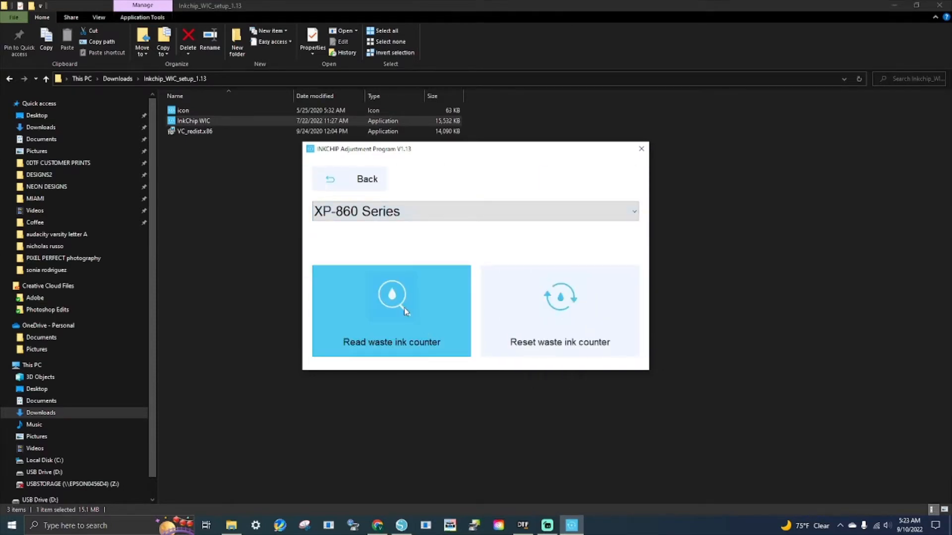
click(392, 310)
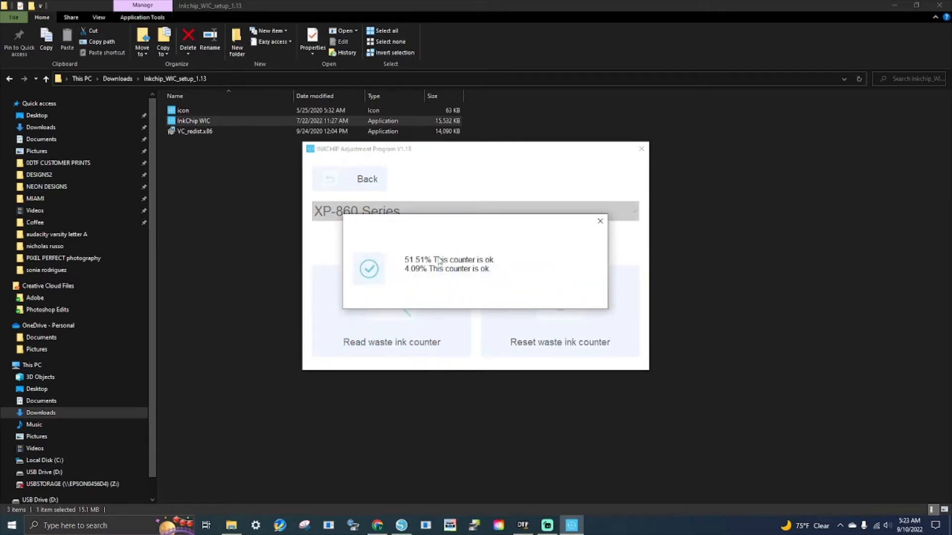
click(600, 220)
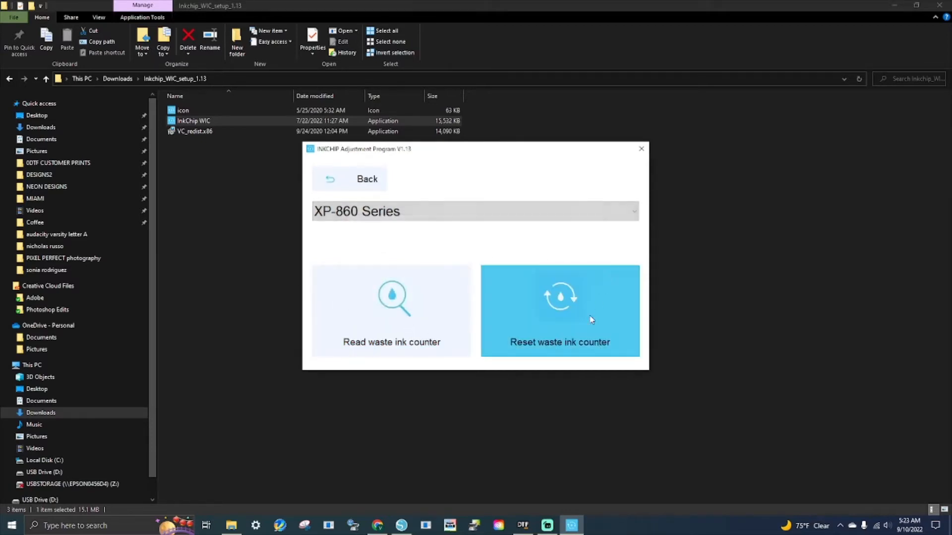
Step: Reset the waste ink counter by submitting the reset key
click(559, 310)
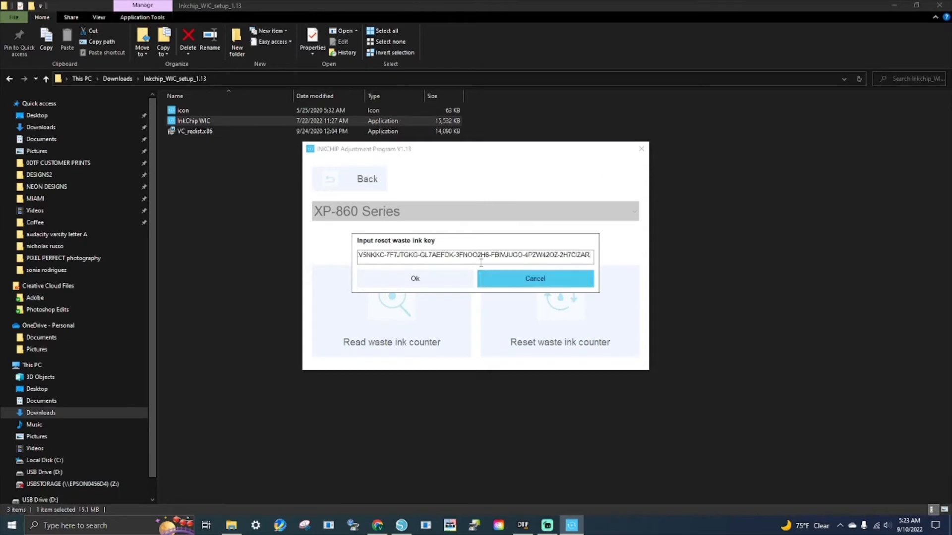
click(534, 277)
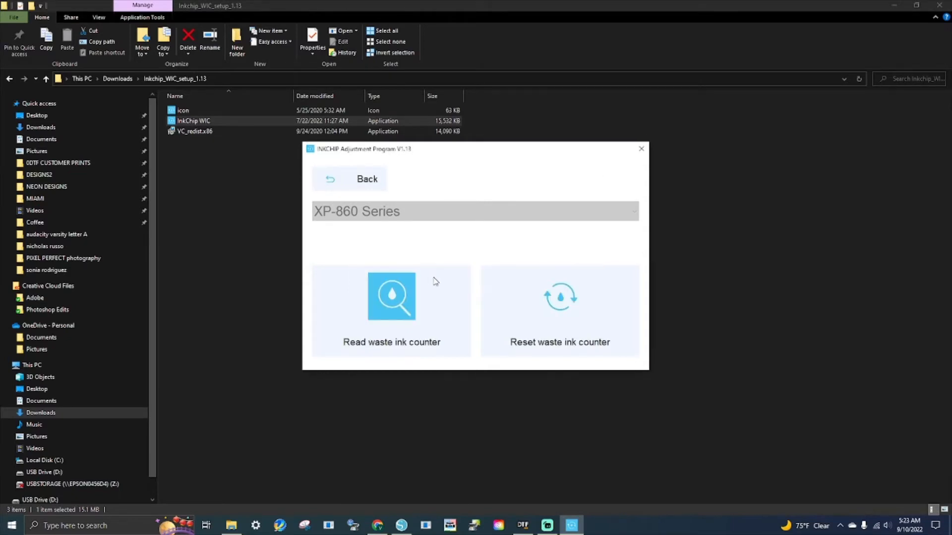